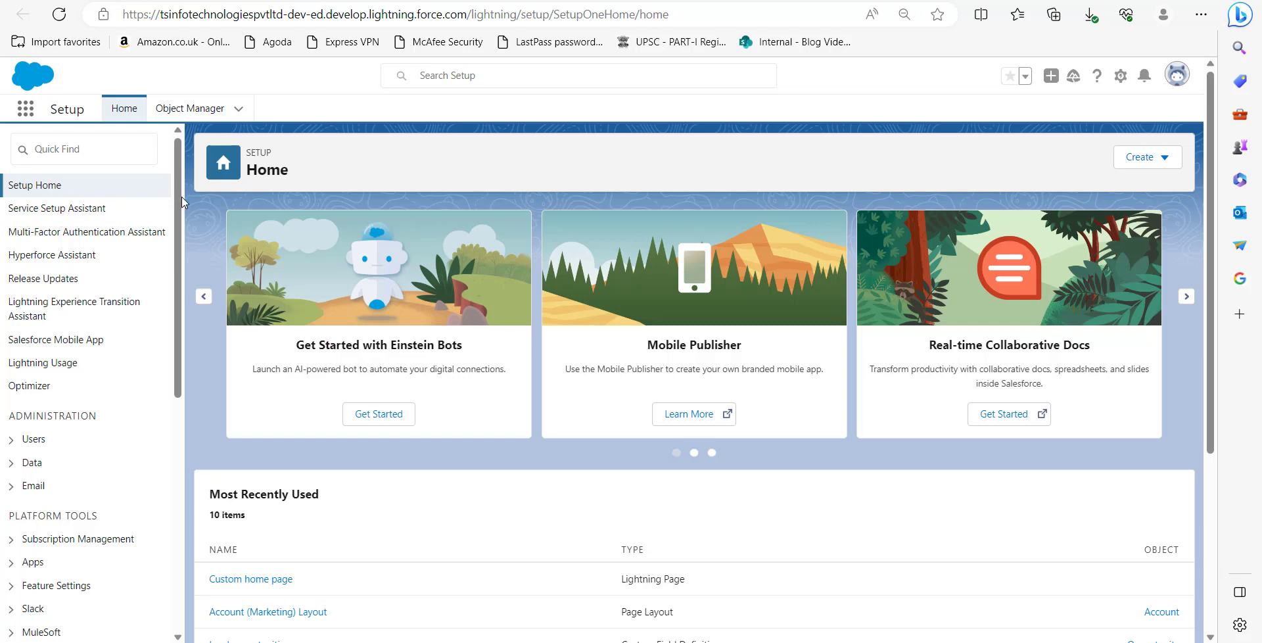
mouse_move(179, 196)
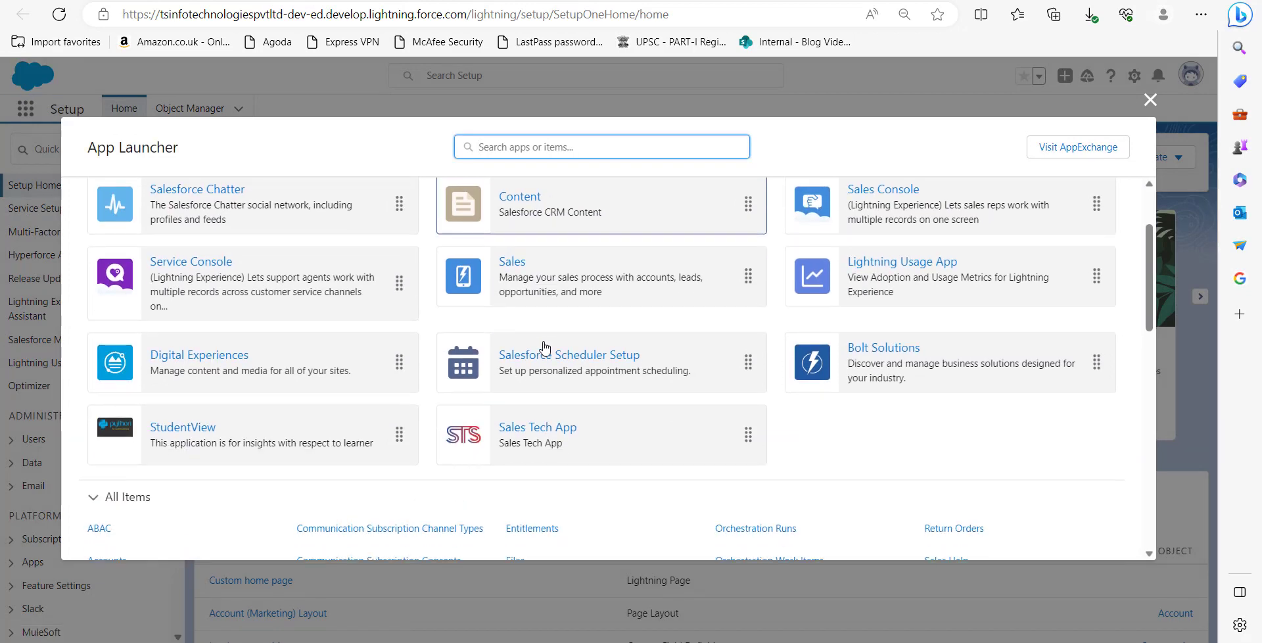
Launch the Sales Tech App from the App Launcher to view its current home page.
left_click(538, 427)
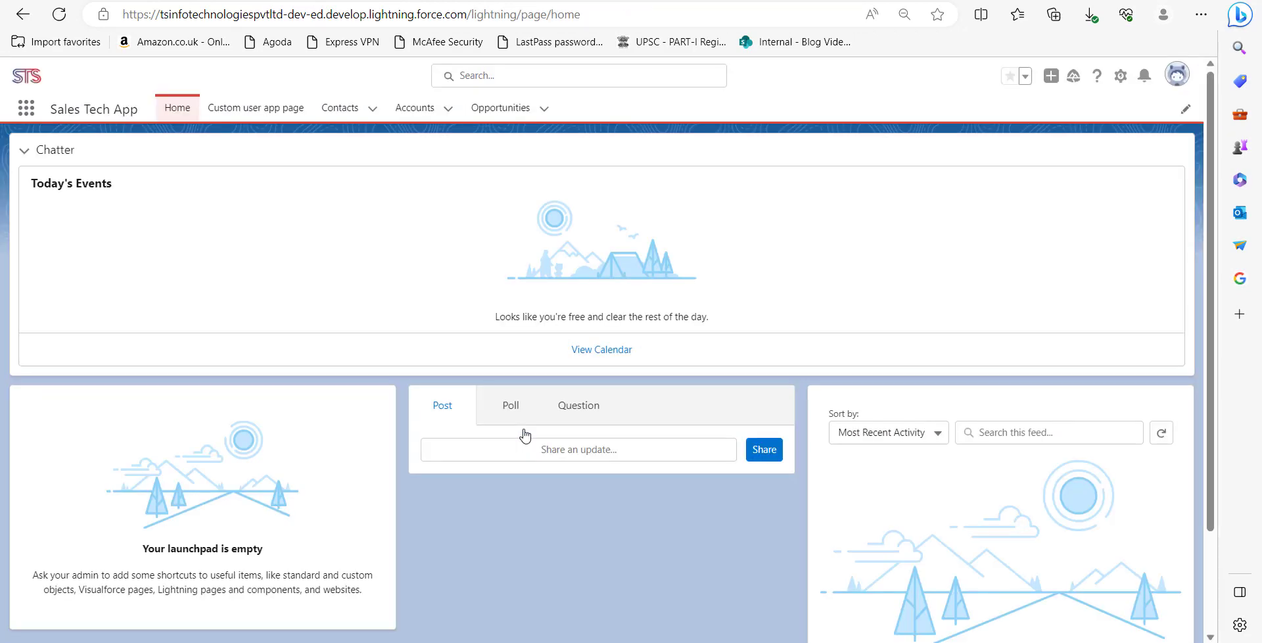
mouse_move(213, 169)
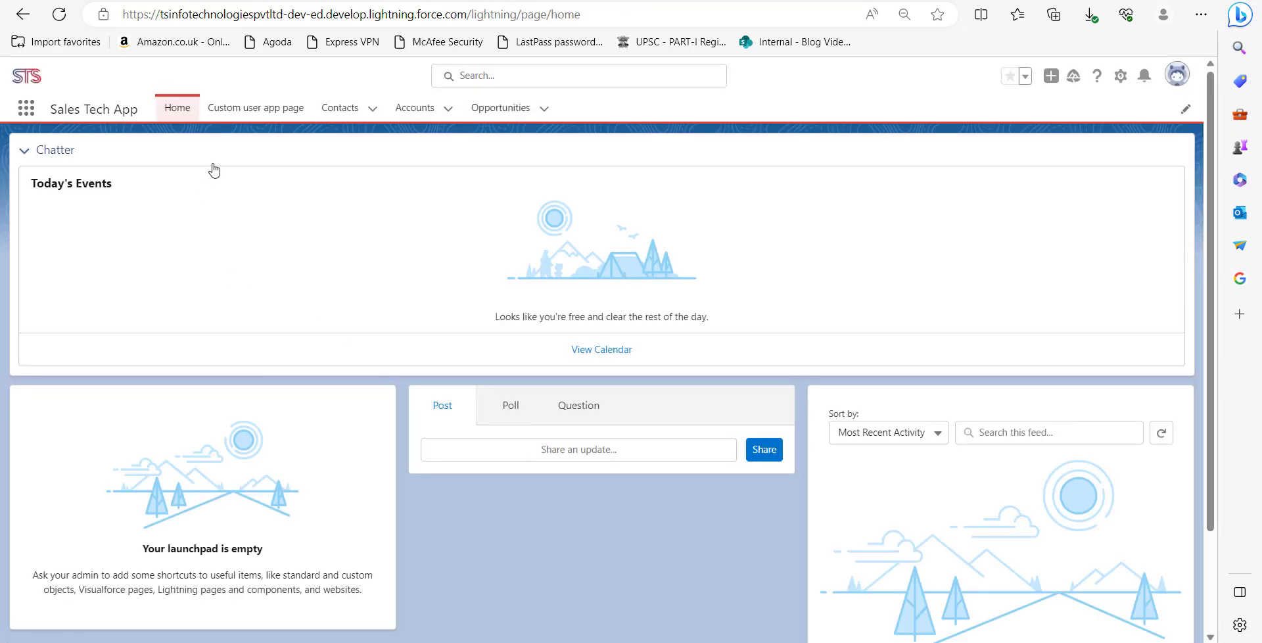
mouse_move(156, 173)
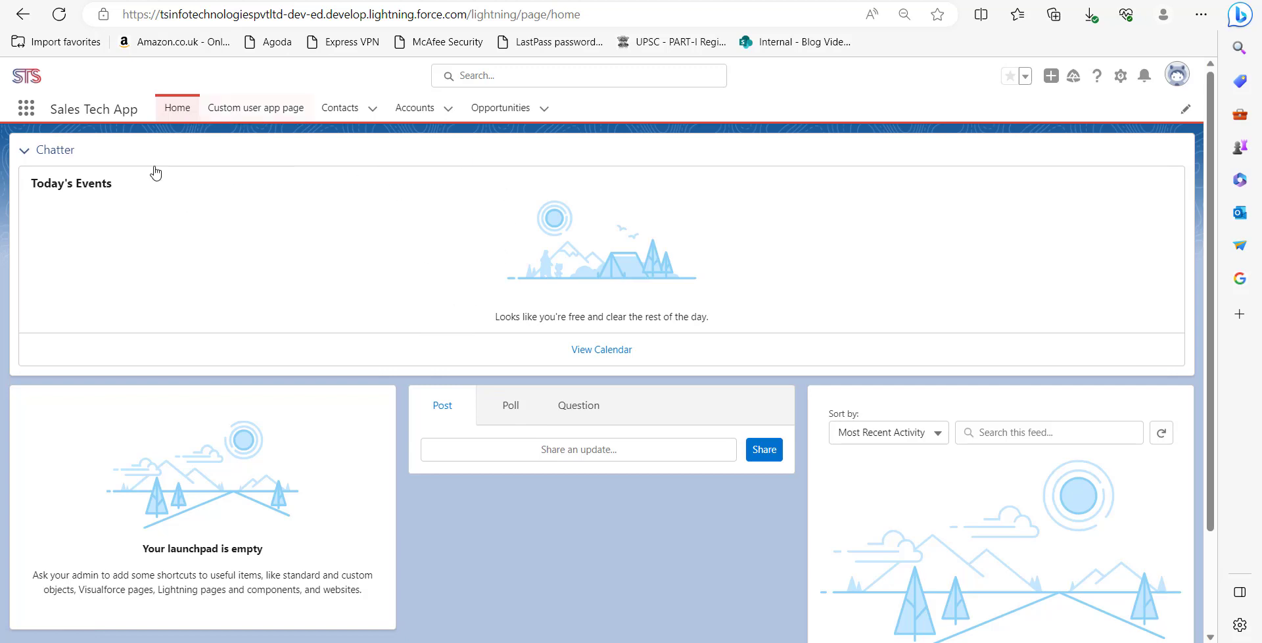
mouse_move(950, 202)
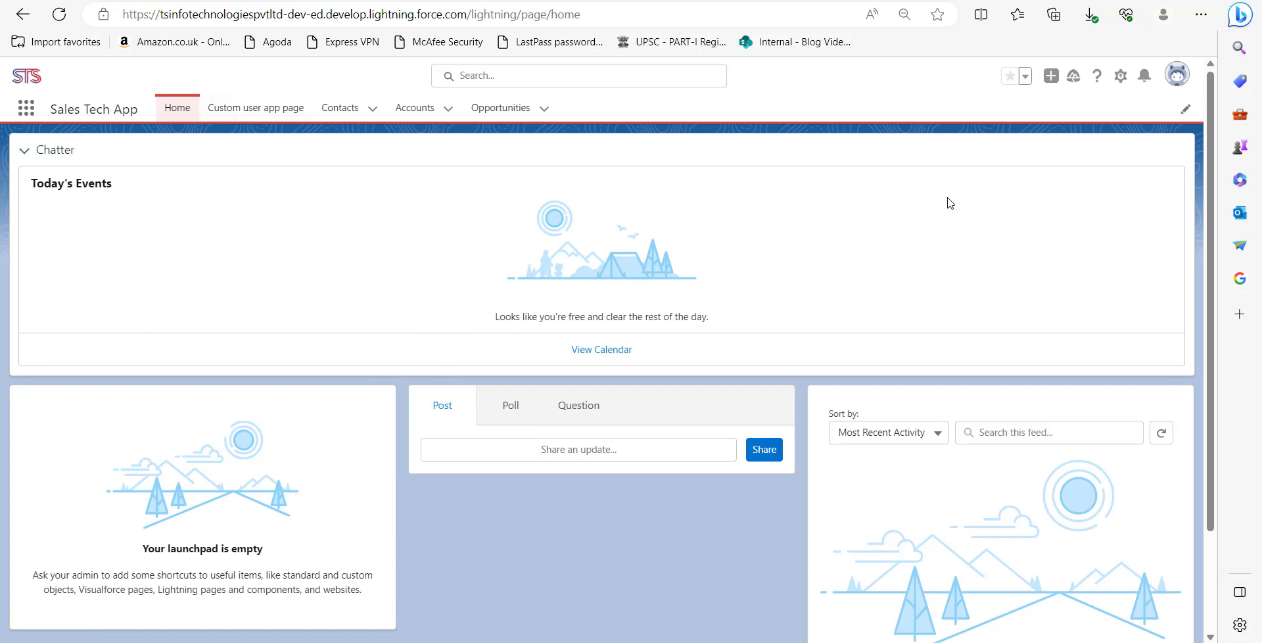
Go to Setup and reach Lightning App Builder via Quick Find 'Lightning app'.
left_click(1120, 75)
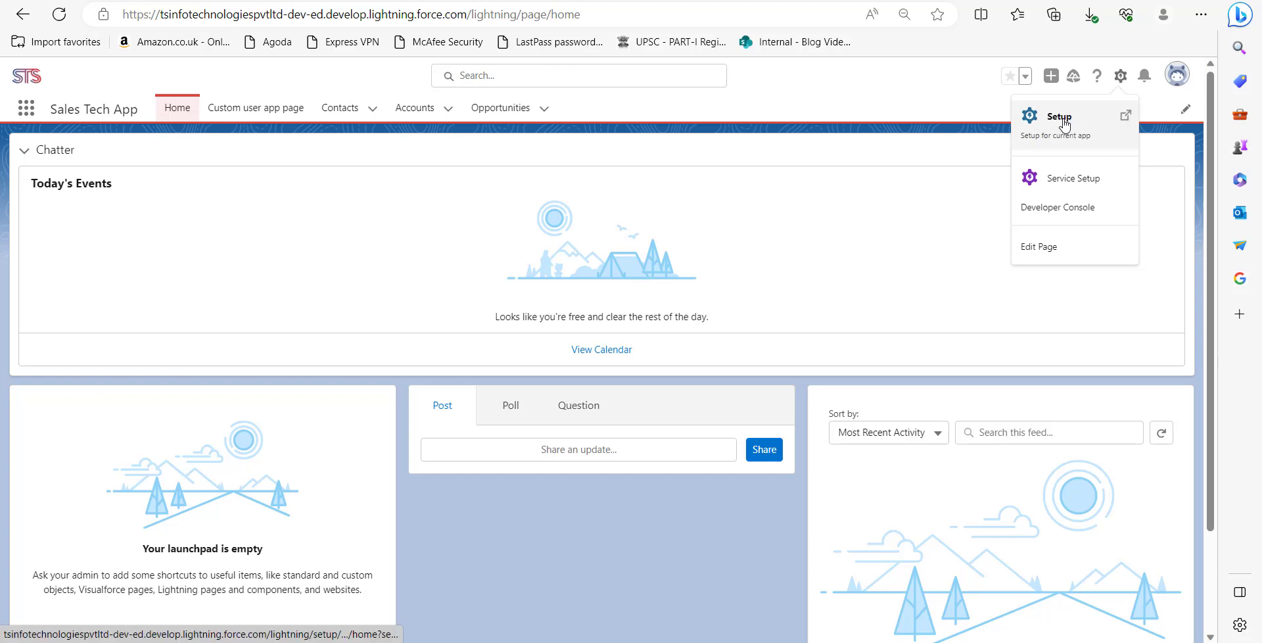
left_click(1060, 117)
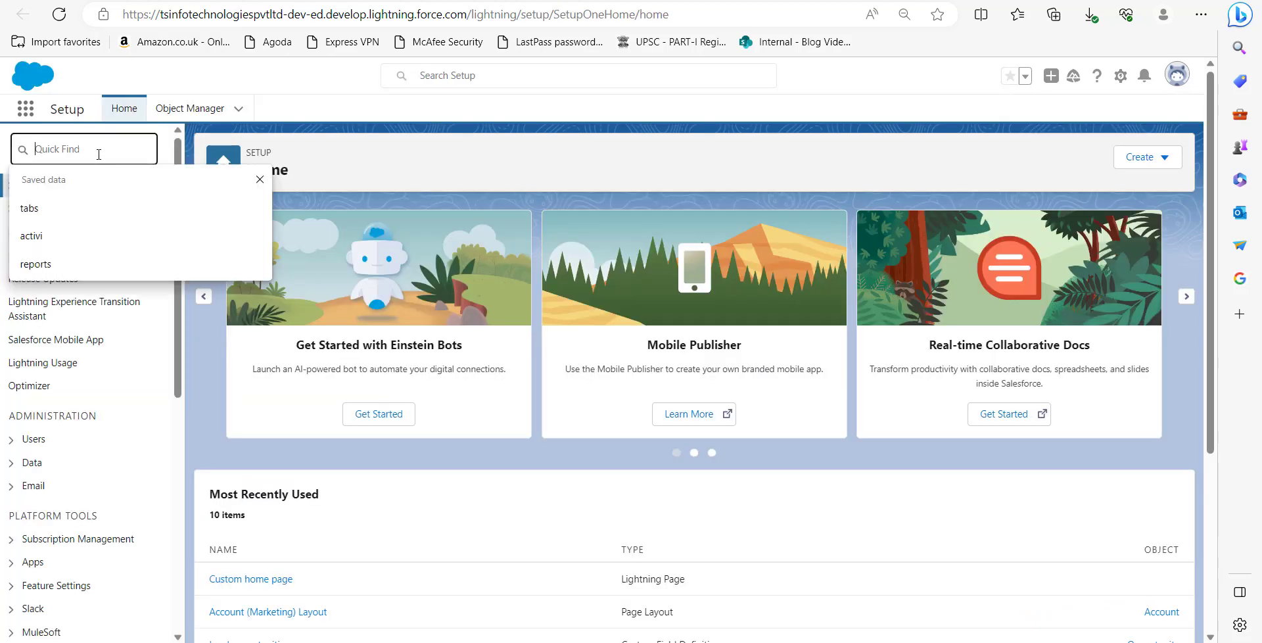
type("Lightning app")
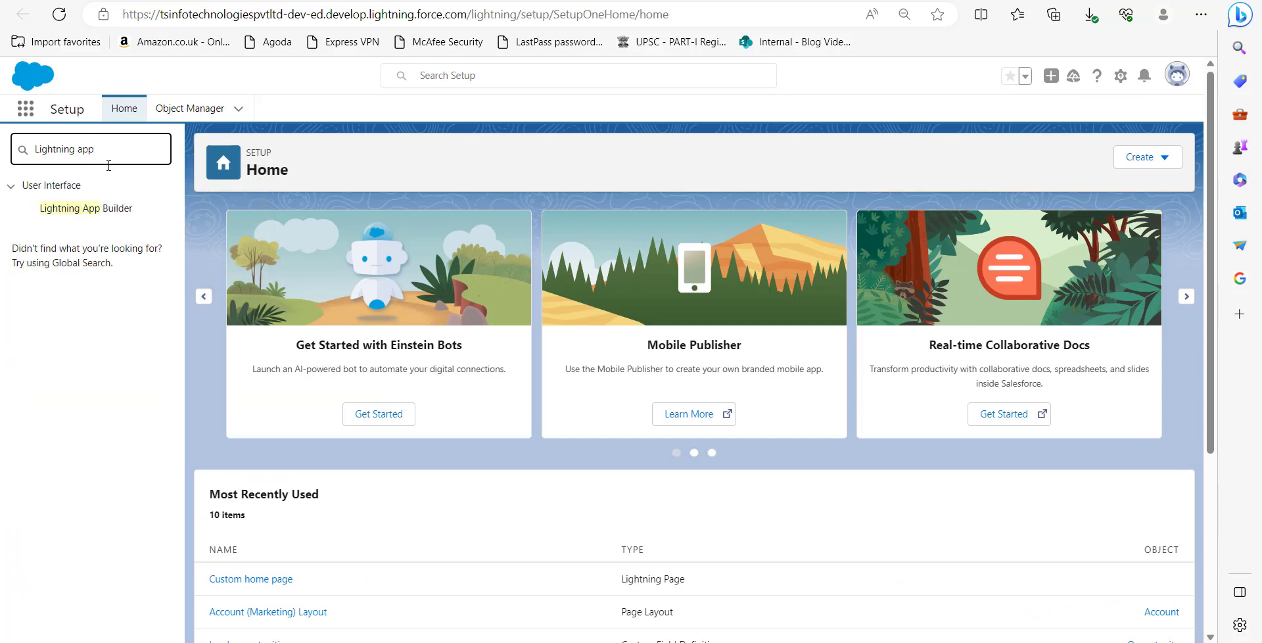
left_click(69, 208)
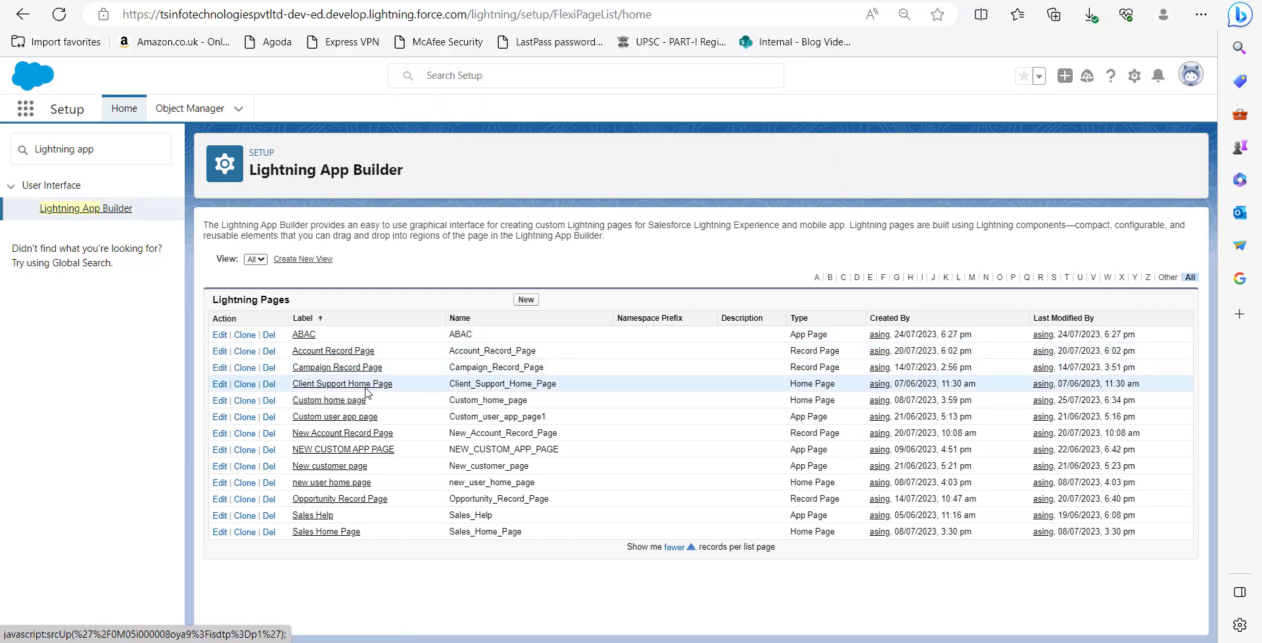
mouse_move(318, 402)
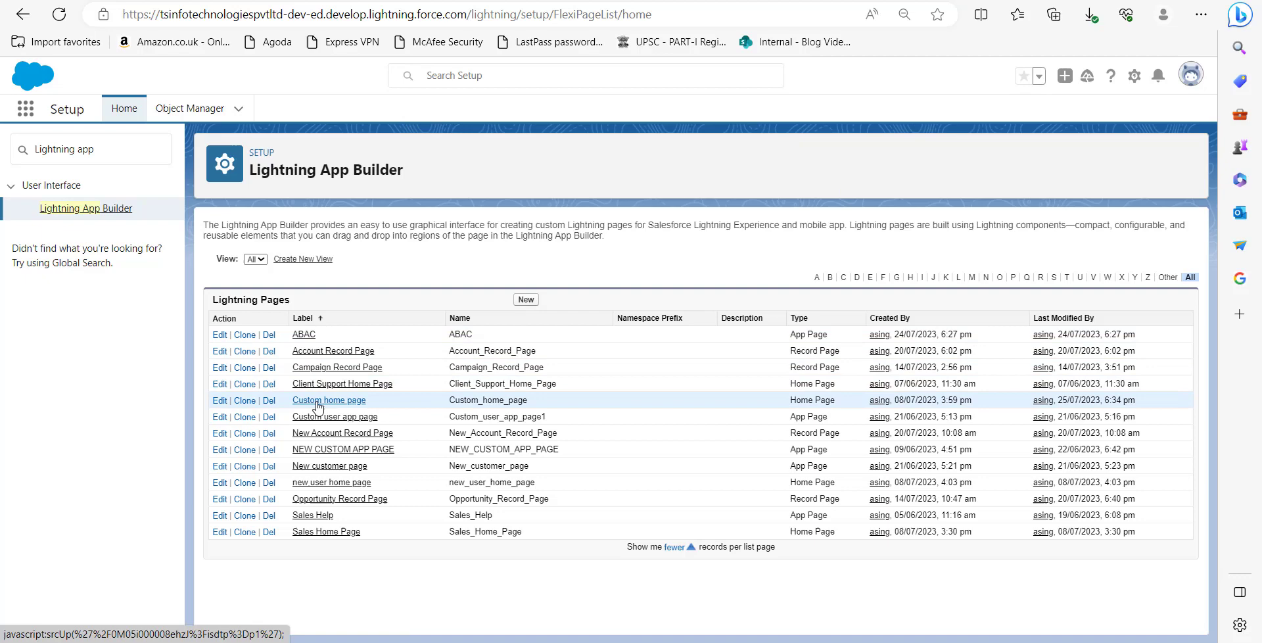
Edit Custom home page and view its App Default activation, assigned to Sales Tech App.
left_click(329, 400)
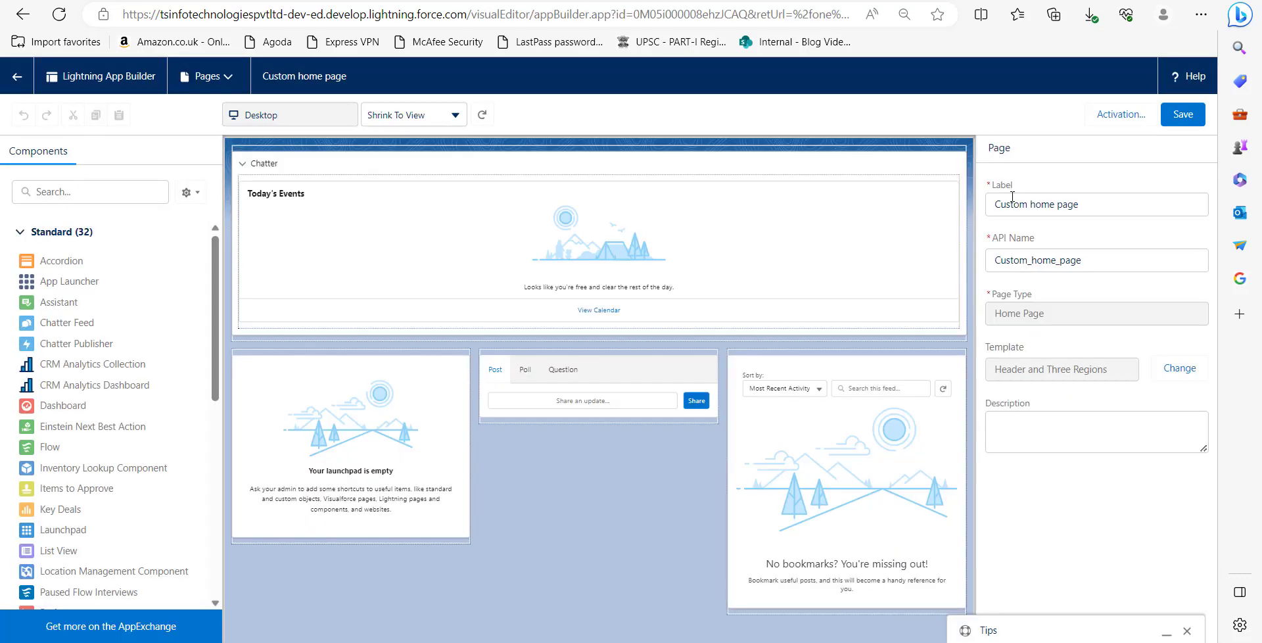
mouse_move(1015, 195)
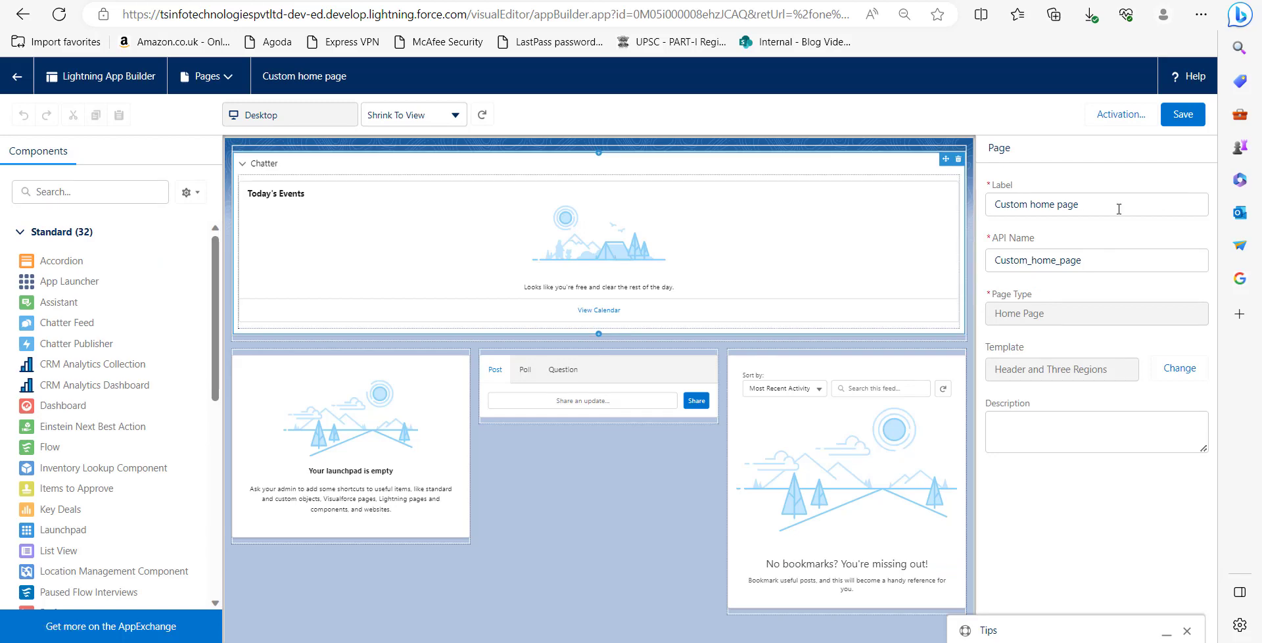
left_click(1121, 113)
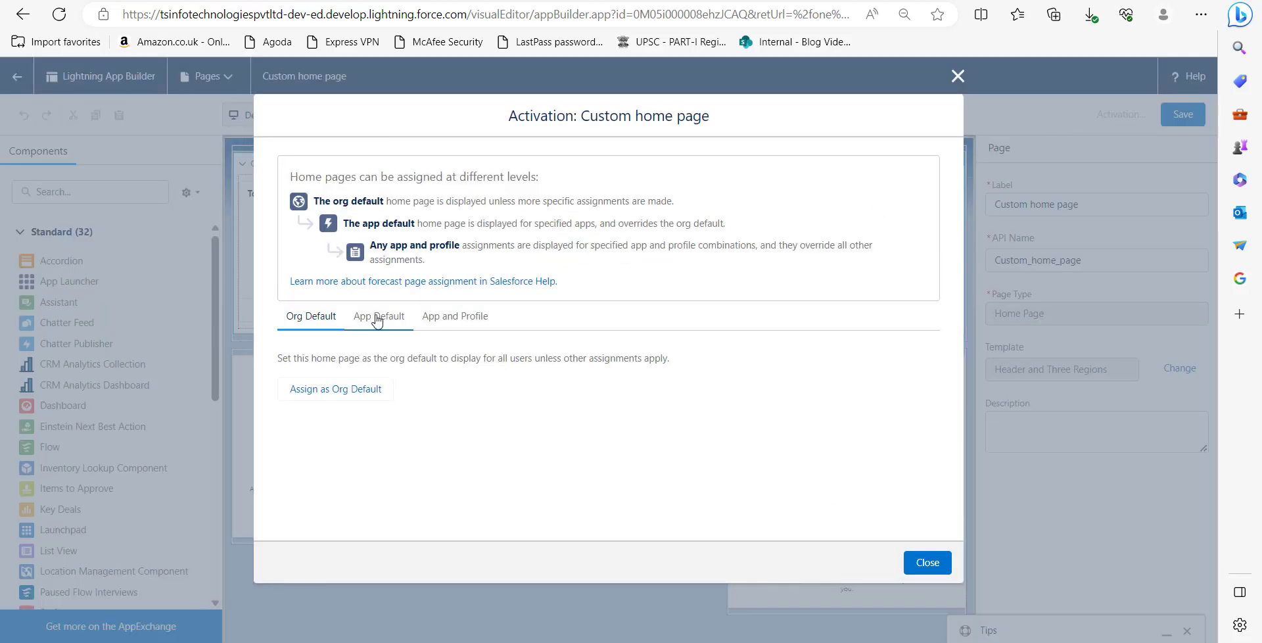
left_click(378, 316)
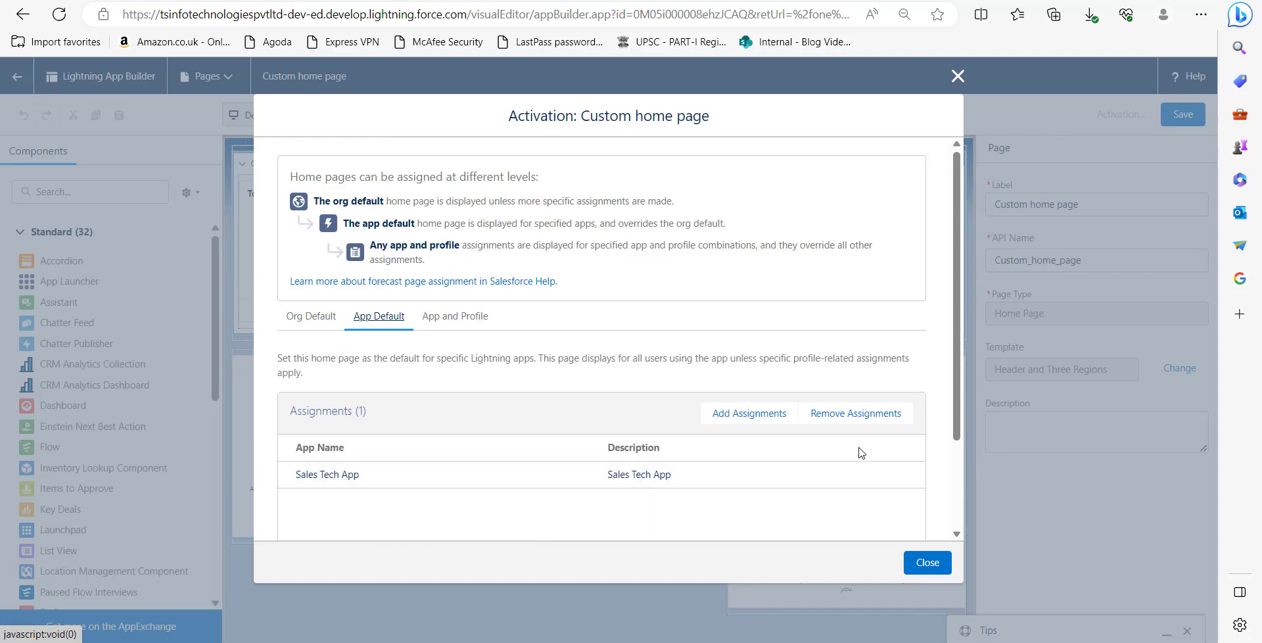
Remove the Sales Tech App assignment so it reverts to the system default home page, and save.
left_click(856, 413)
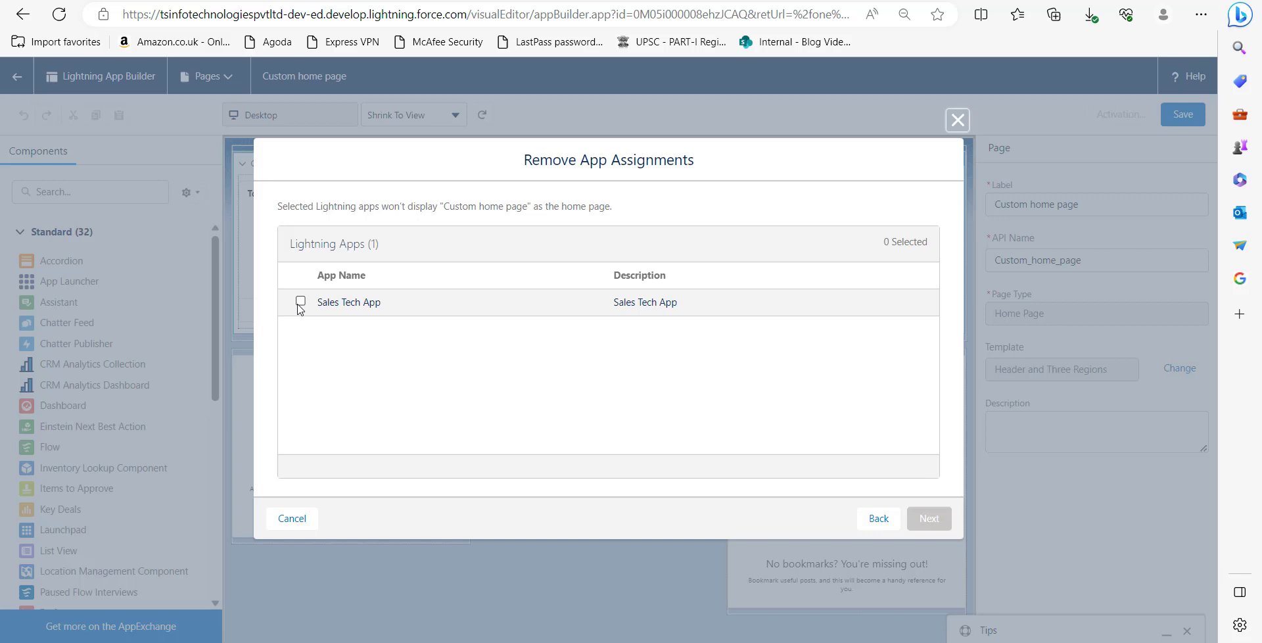
left_click(299, 301)
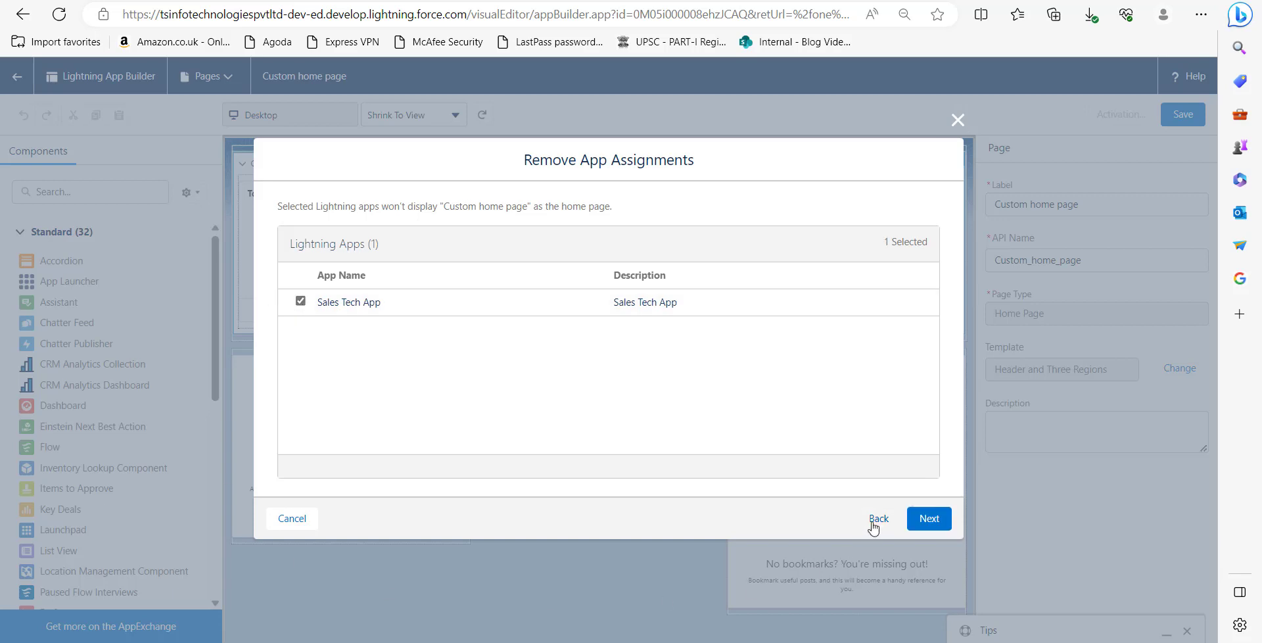
left_click(929, 518)
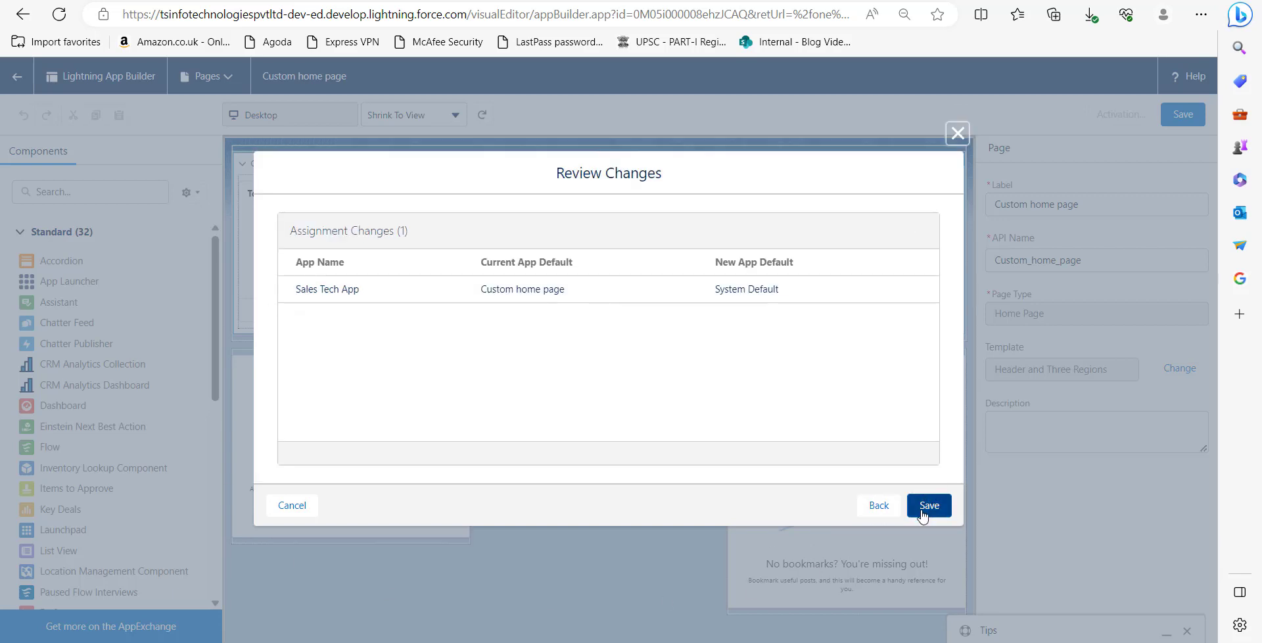
left_click(928, 505)
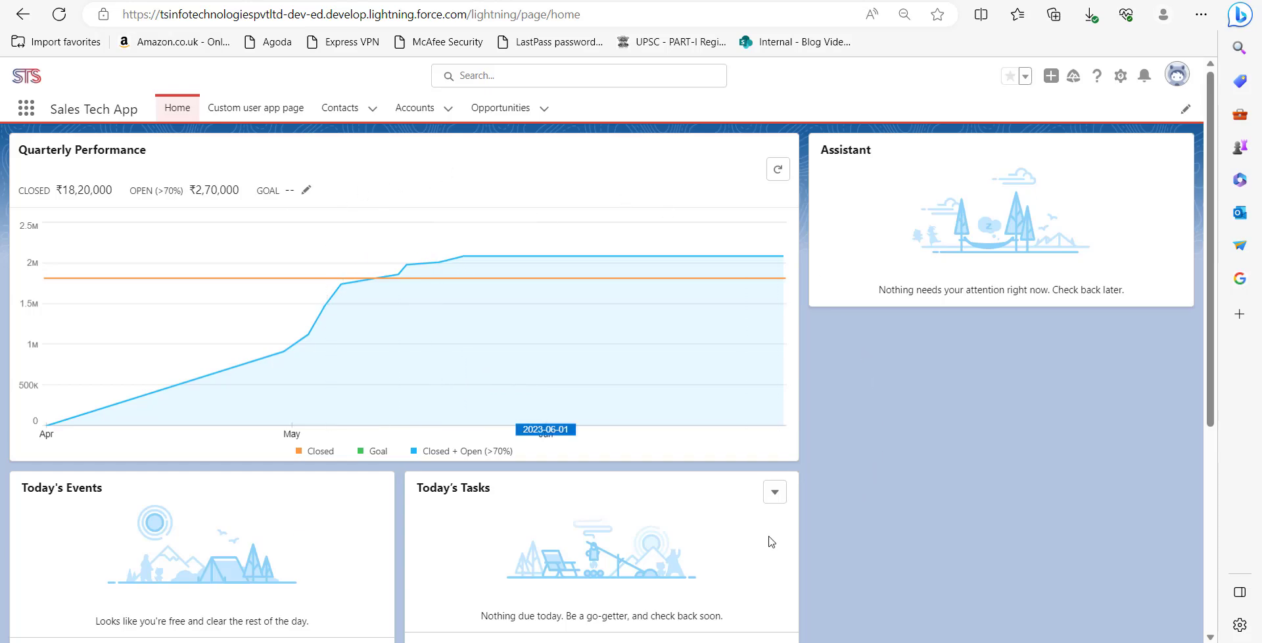
mouse_move(767, 542)
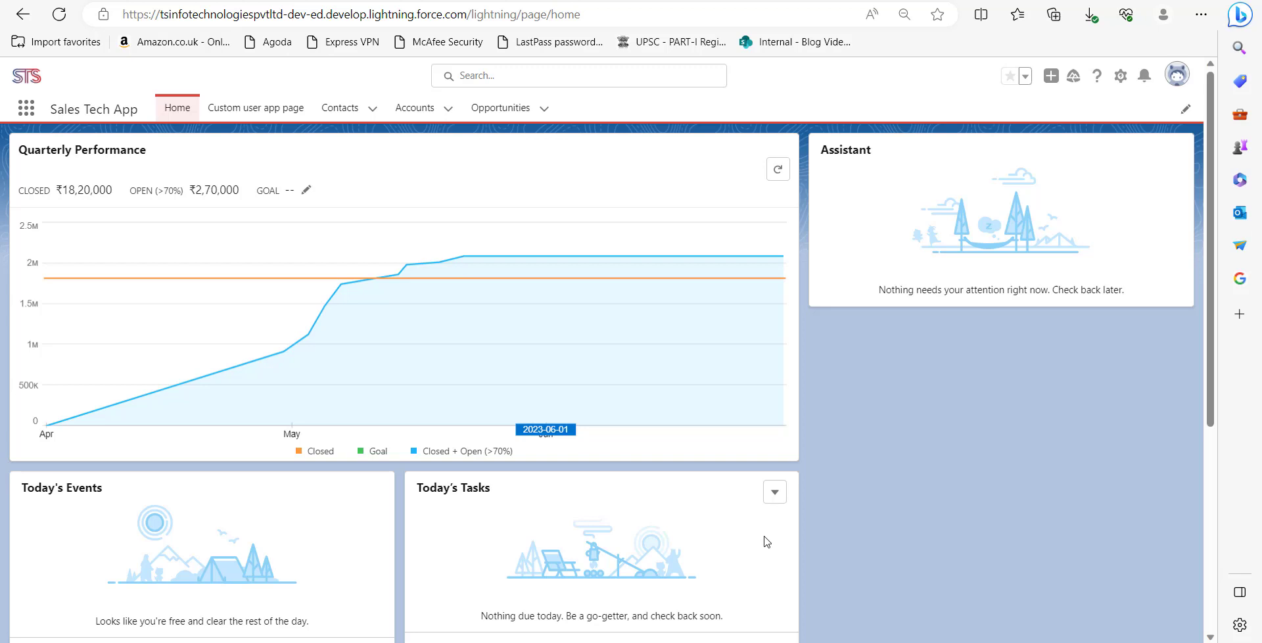